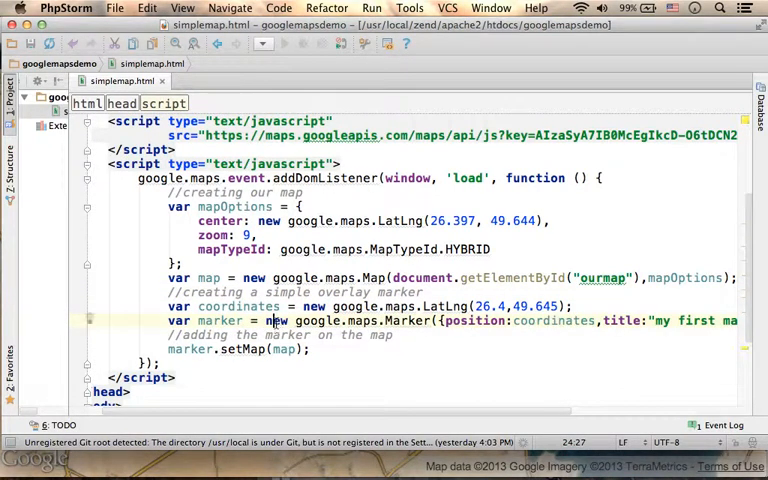
pyautogui.hscroll(3)
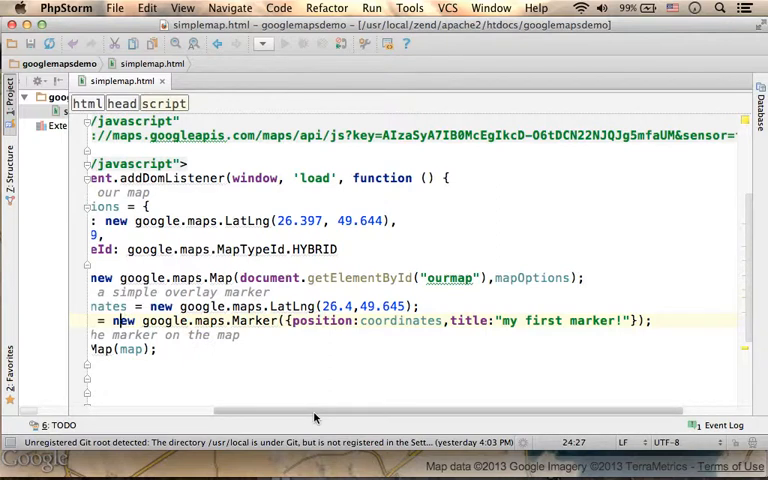
pyautogui.hscroll(-3)
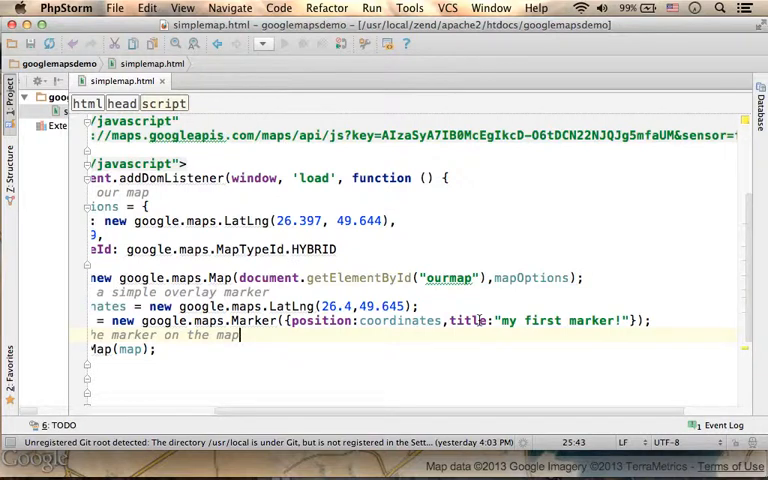
pyautogui.doubleClick(310, 320)
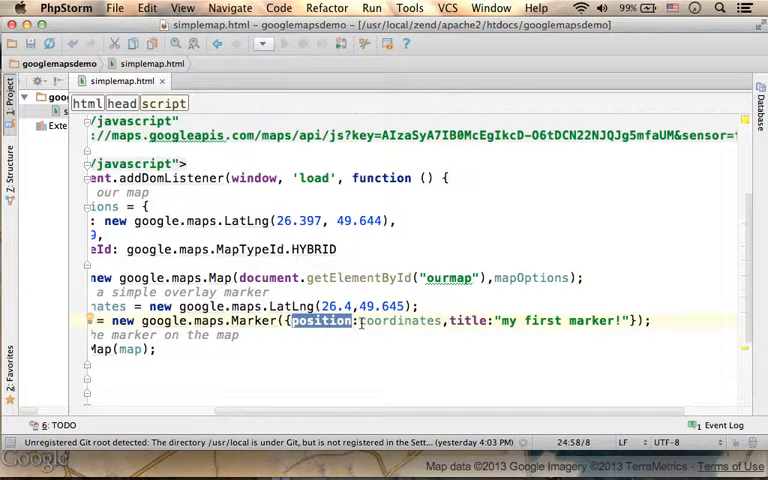
pyautogui.doubleClick(400, 320)
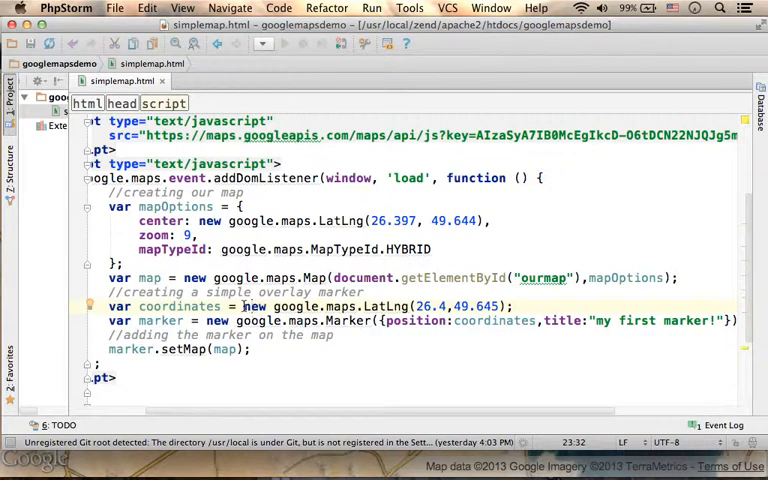
pyautogui.moveTo(384, 320)
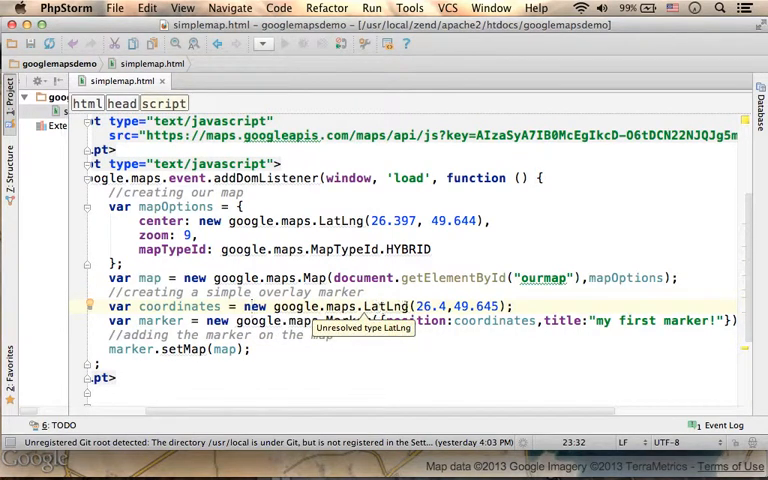
pyautogui.moveTo(258, 306)
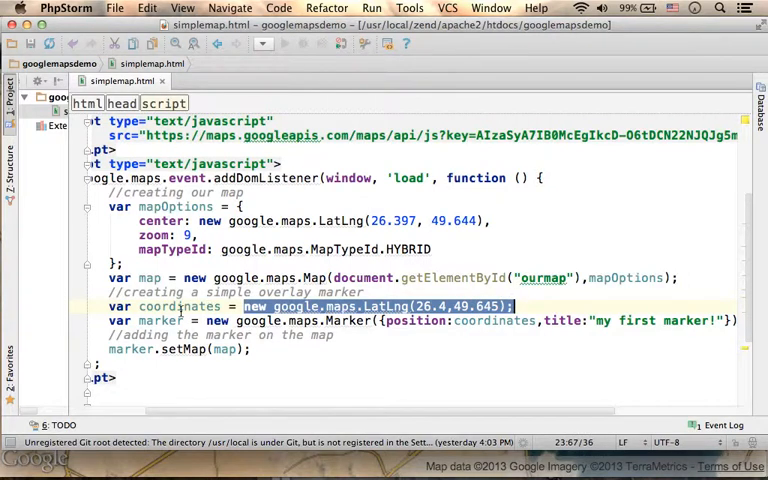
pyautogui.doubleClick(180, 304)
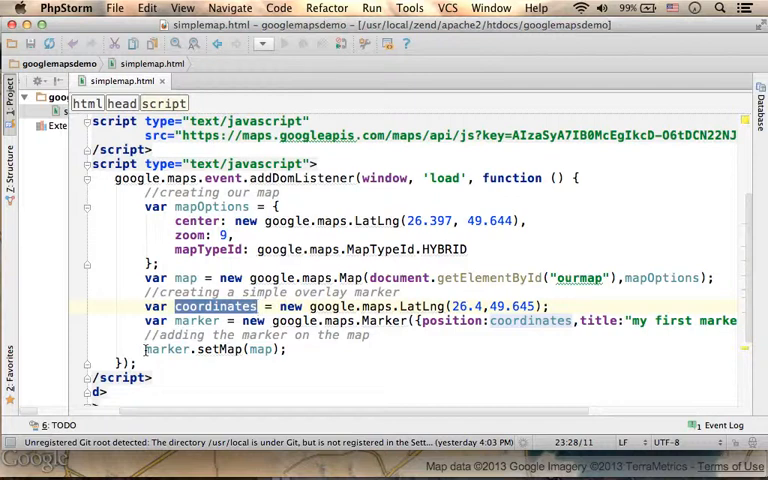
pyautogui.moveTo(216, 348)
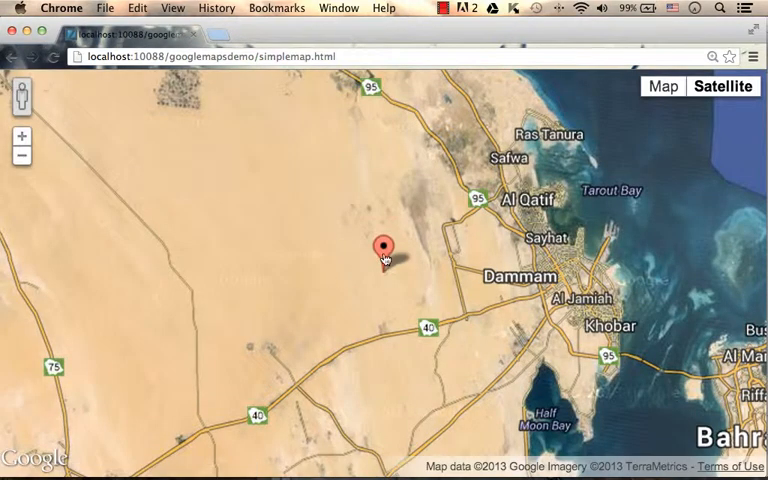
pyautogui.click(382, 246)
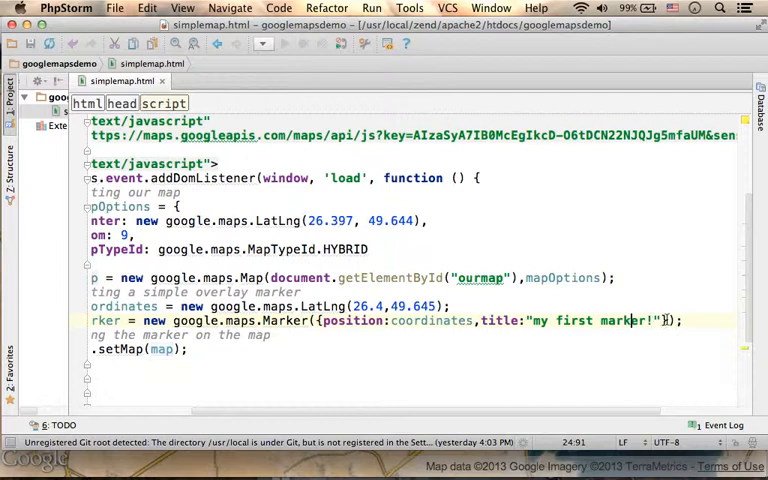
pyautogui.doubleClick(490, 320)
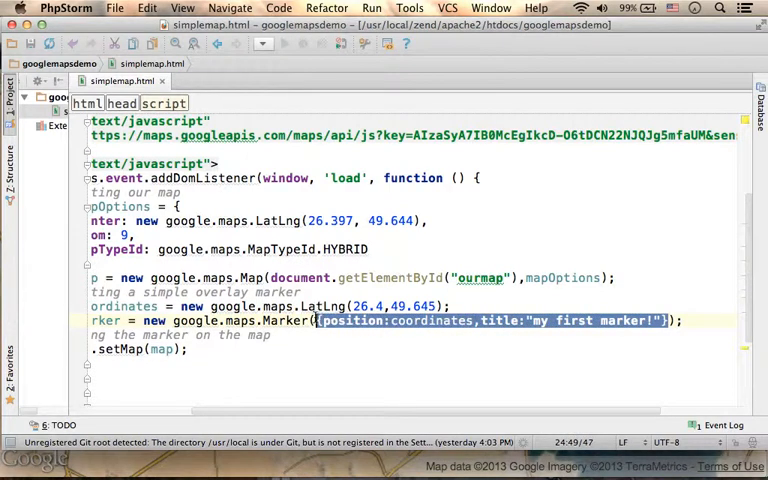